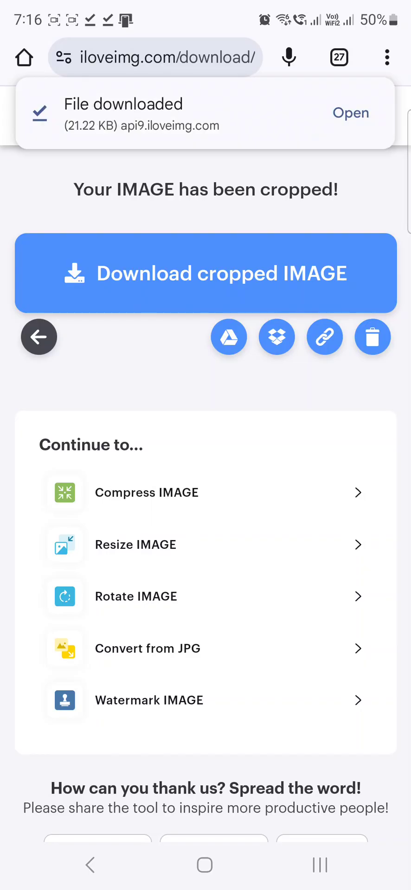
# Return from the crop download page to the iLoveIMG home page of tools.
pyautogui.click(165, 57)
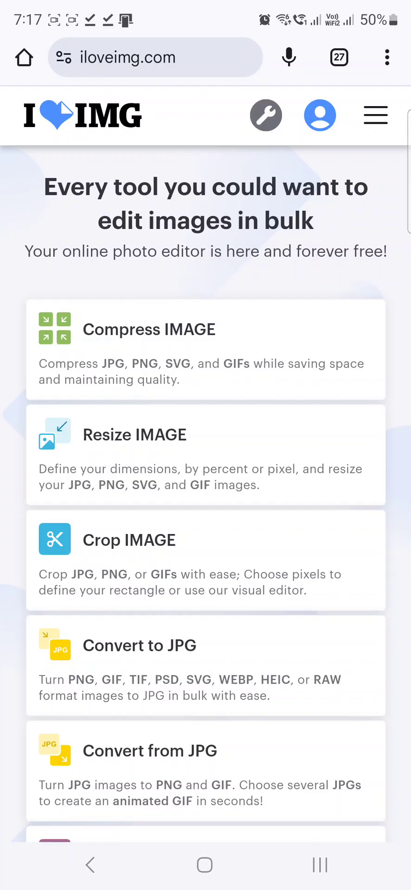
# Load the signature photo into Resize IMAGE, 500 px wide with aspect ratio kept (500×231).
pyautogui.click(134, 435)
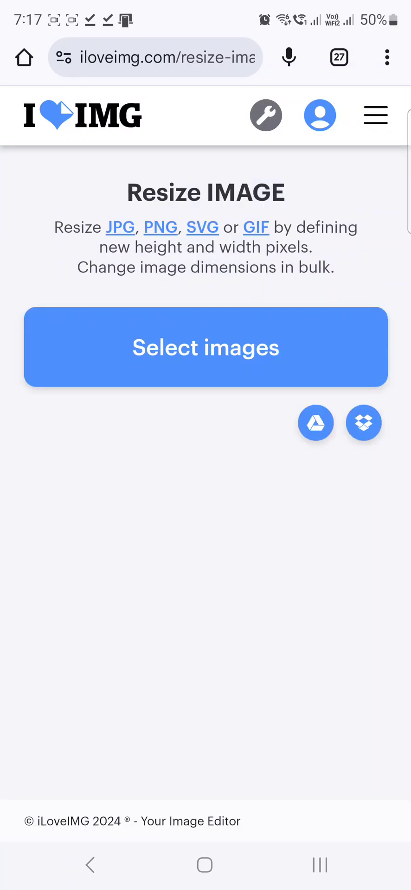
pyautogui.click(205, 348)
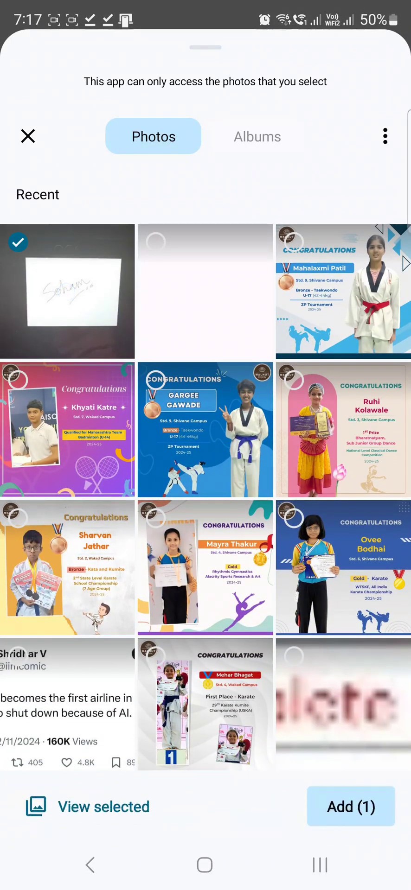
pyautogui.click(348, 808)
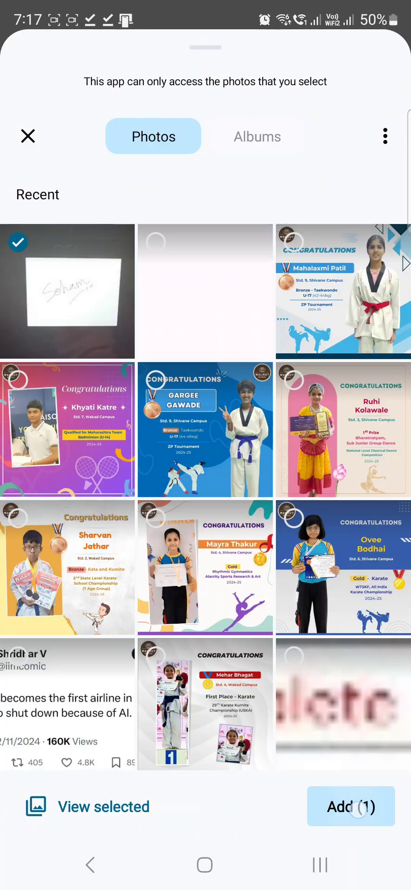
pyautogui.click(351, 807)
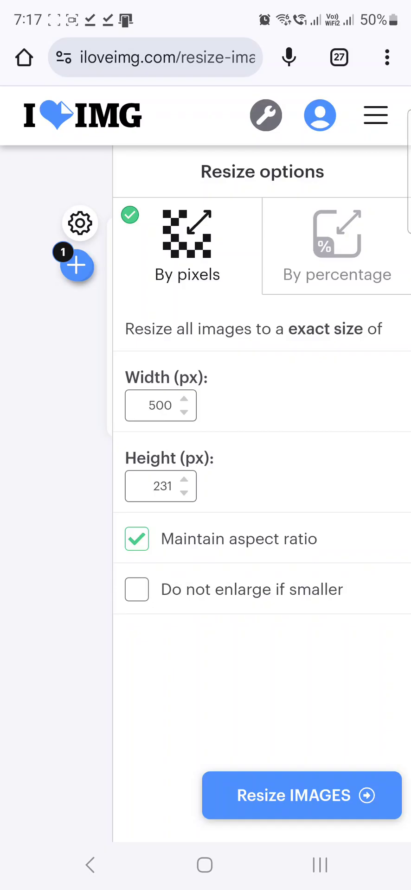
# Resize the signature photo to 500×231 px and return to the tool list.
pyautogui.click(301, 797)
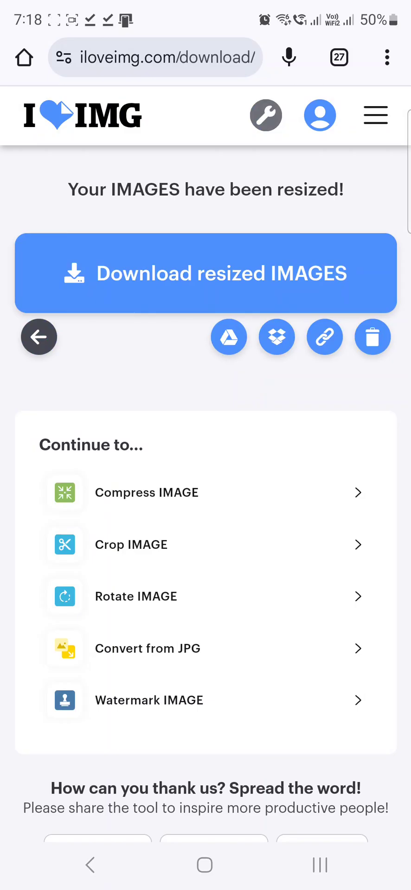
pyautogui.click(206, 273)
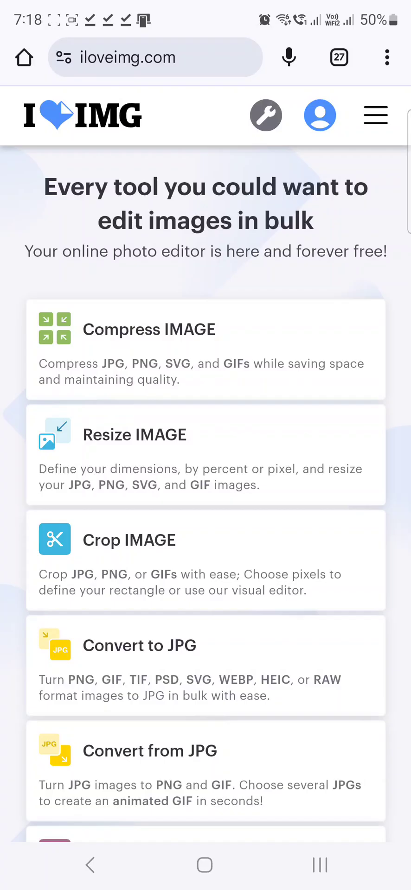
# Load the signature photo into the Crop IMAGE tool.
pyautogui.click(129, 540)
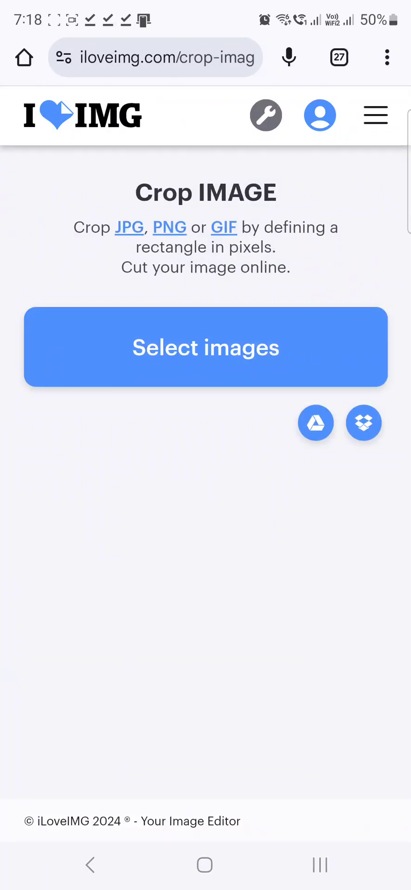
pyautogui.click(206, 347)
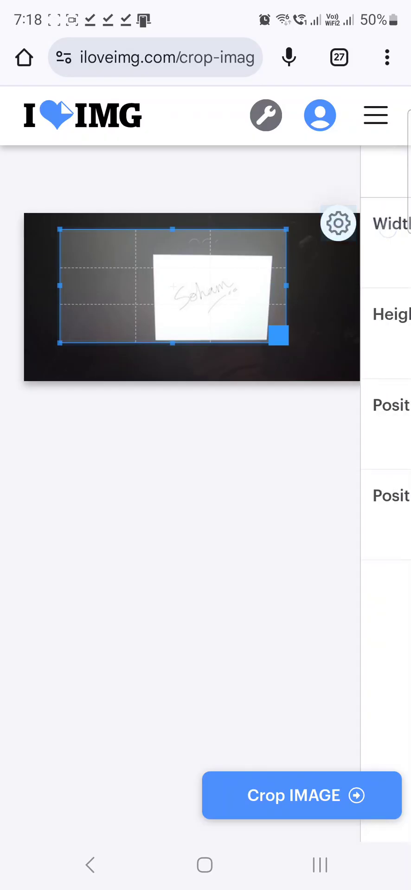
# Crop the signature photo to exactly 200 px wide by 100 px high.
pyautogui.click(364, 256)
pyautogui.write('200')
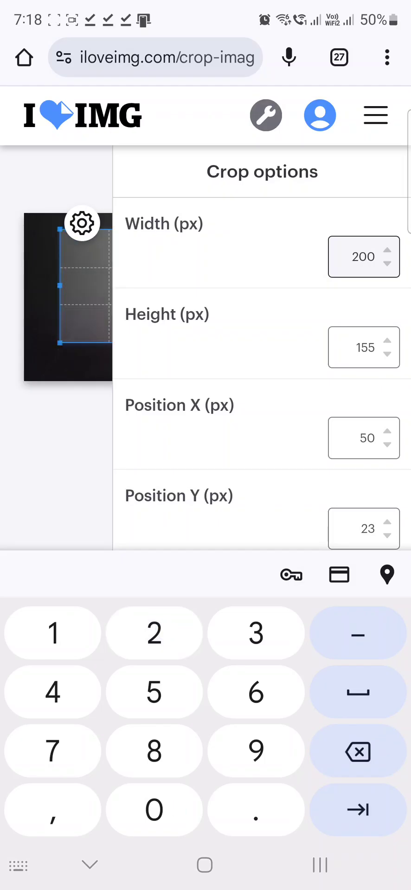
pyautogui.click(360, 348)
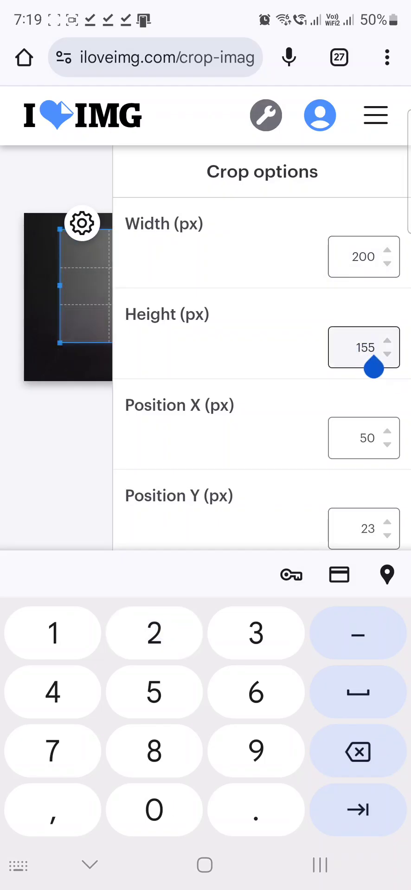
pyautogui.write('100')
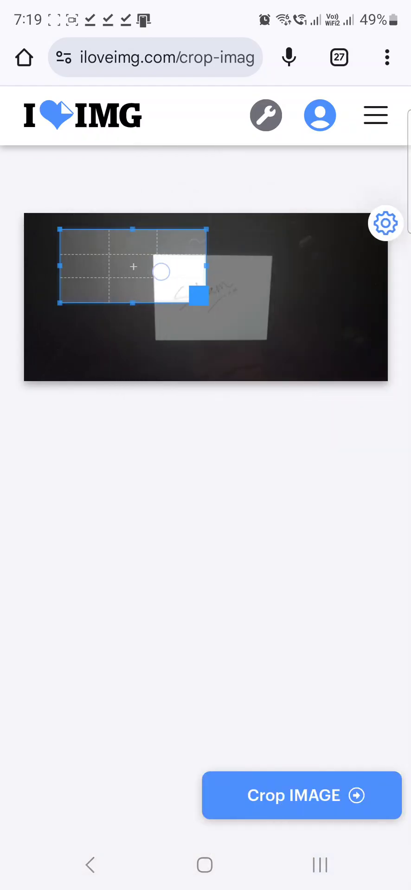
pyautogui.click(300, 795)
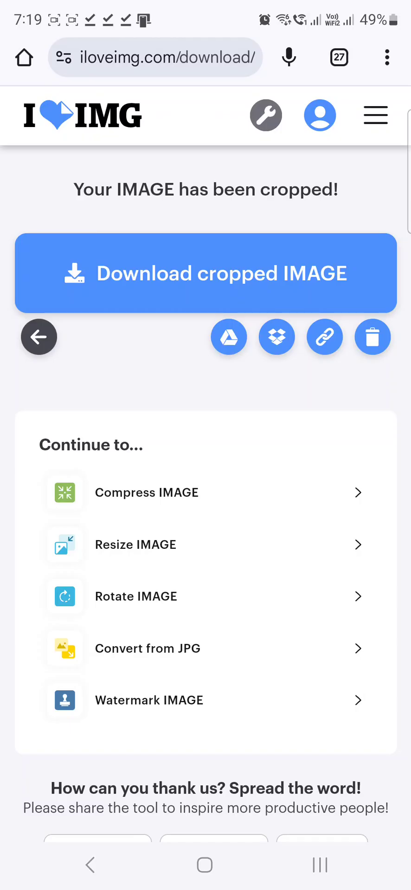
# Download the cropped signature image and view it in the Downloads folder.
pyautogui.click(204, 274)
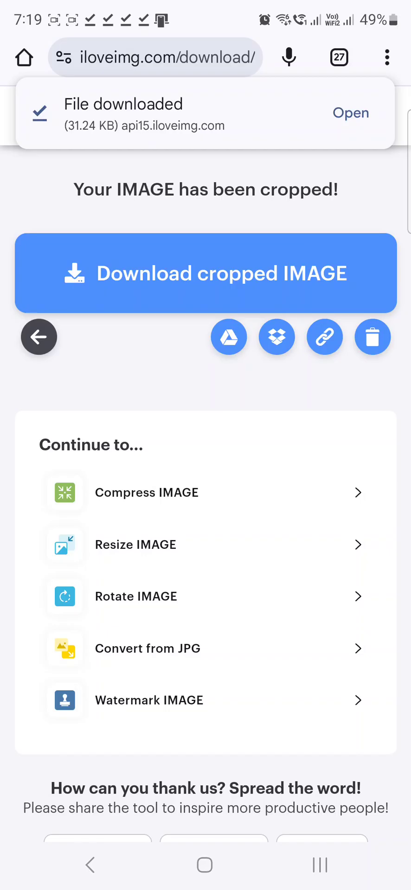
pyautogui.click(167, 250)
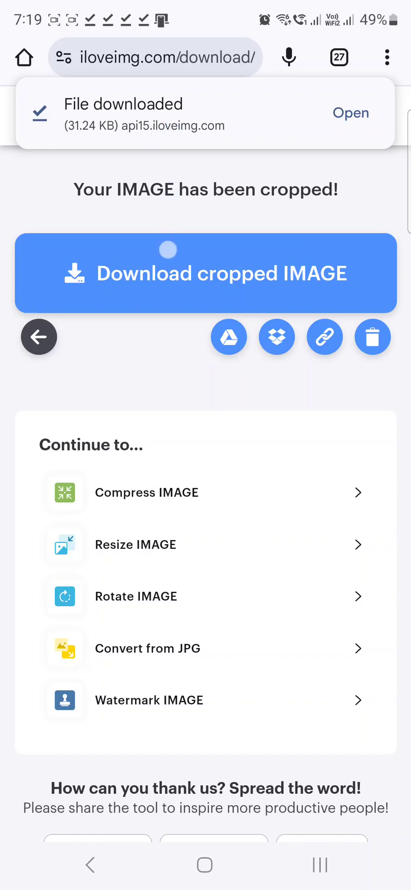
pyautogui.click(351, 113)
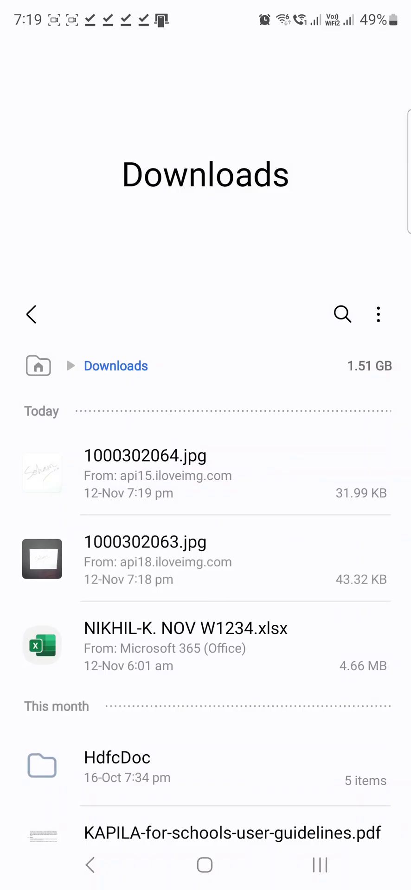